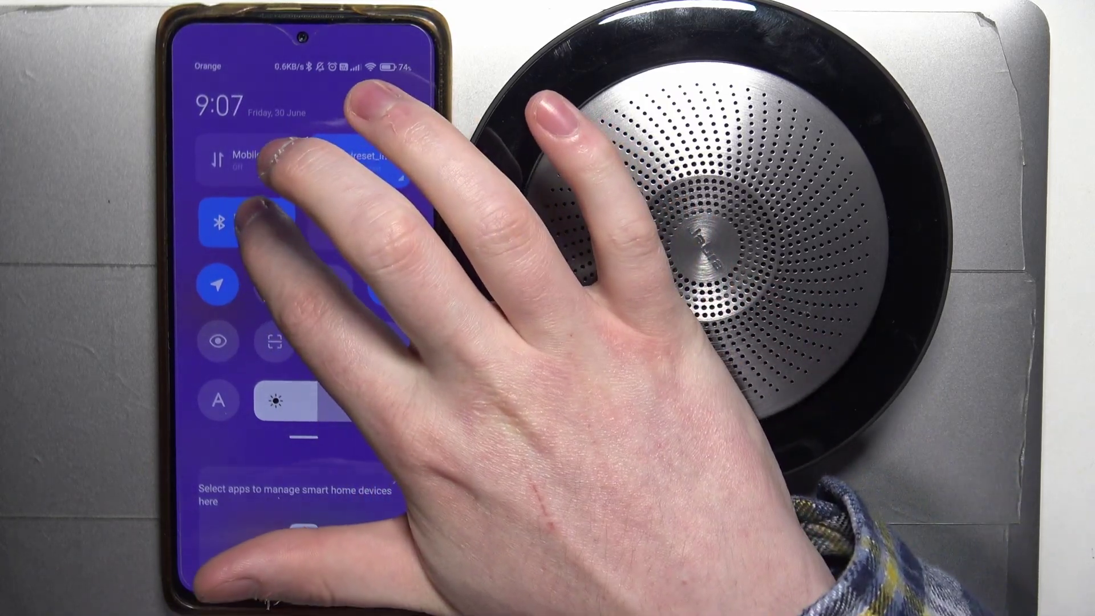
Reach the full Bluetooth settings from the quick-settings tile and reveal the Available devices list.
{"action": "left_click", "coordinate": [218, 221]}
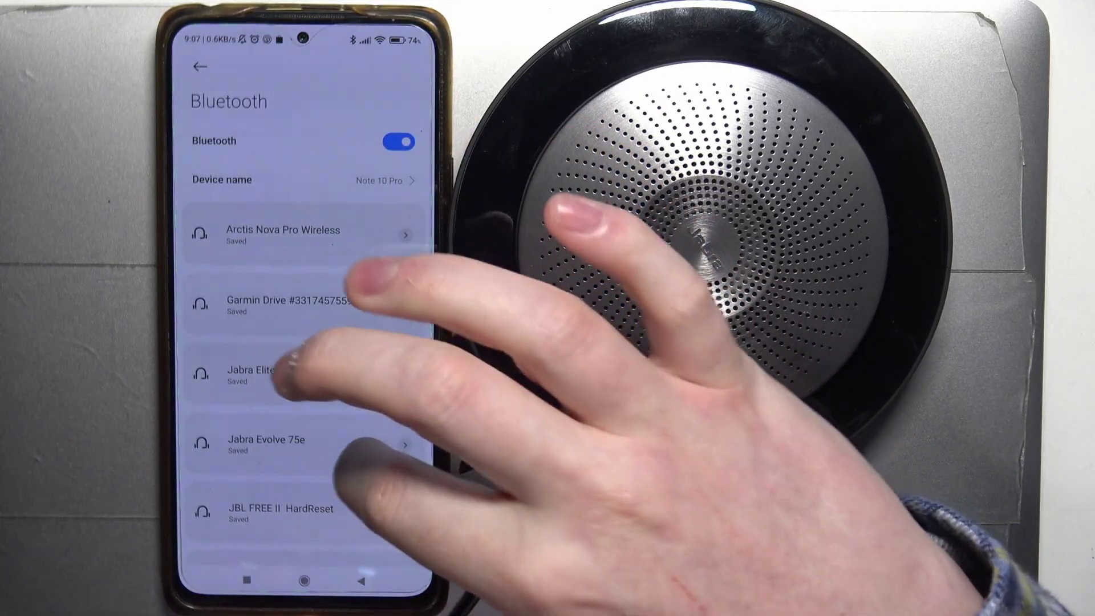
{"action": "scroll", "scroll_direction": "down", "scroll_amount": 3}
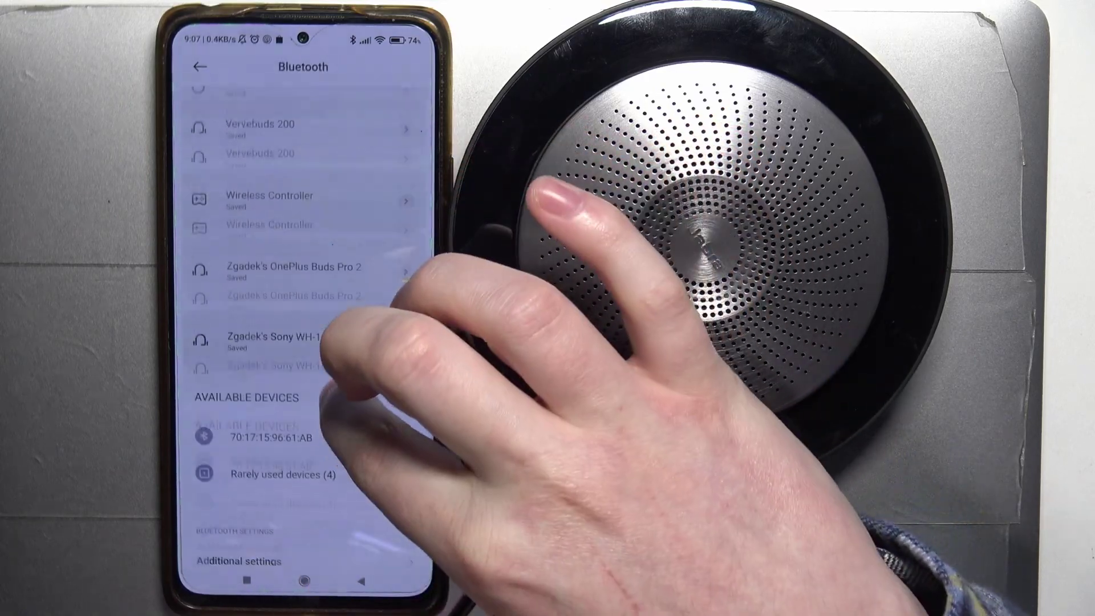